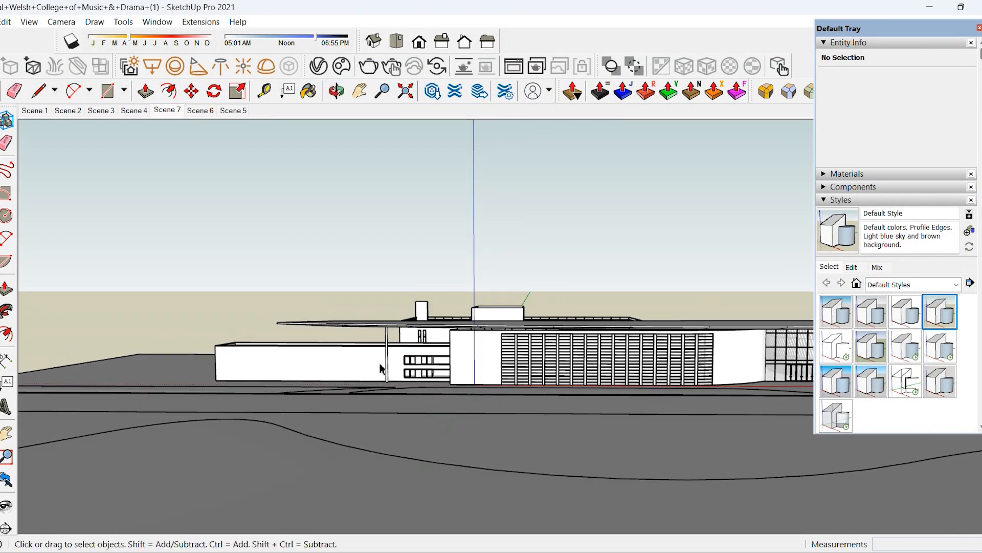
Show the Scene 7 entrance view in the Hidden Line style and review its edge settings.
click(336, 92)
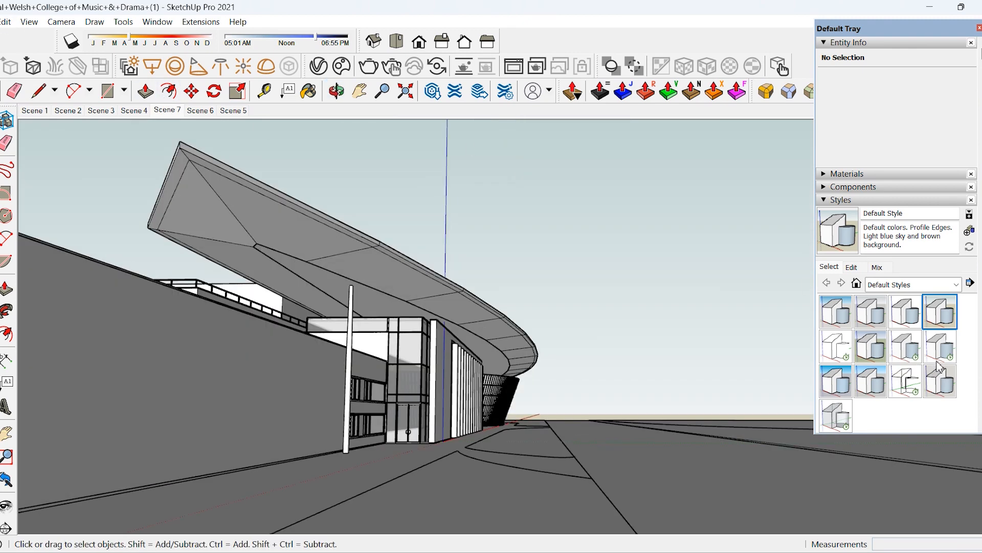
mouse_move(940, 344)
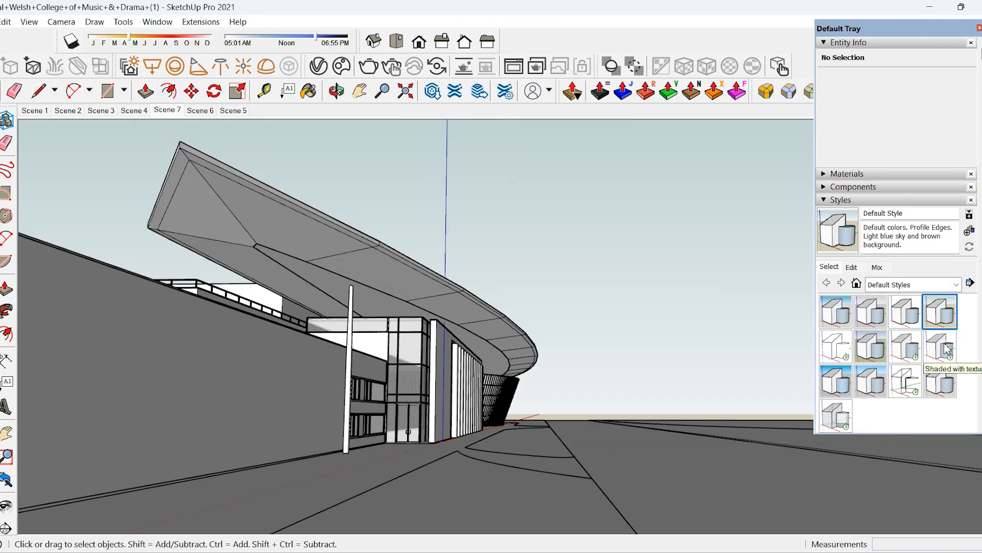
click(836, 346)
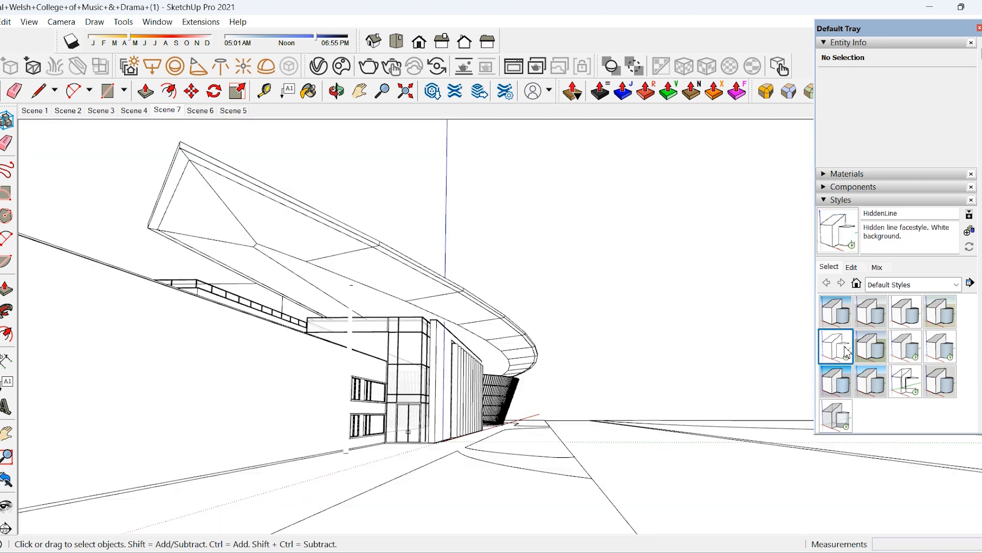
click(852, 267)
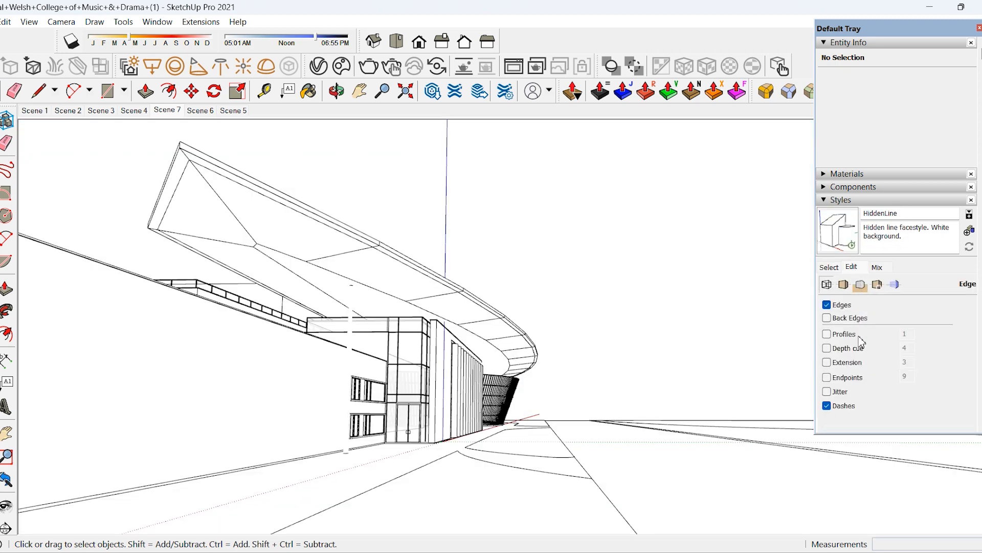
click(826, 334)
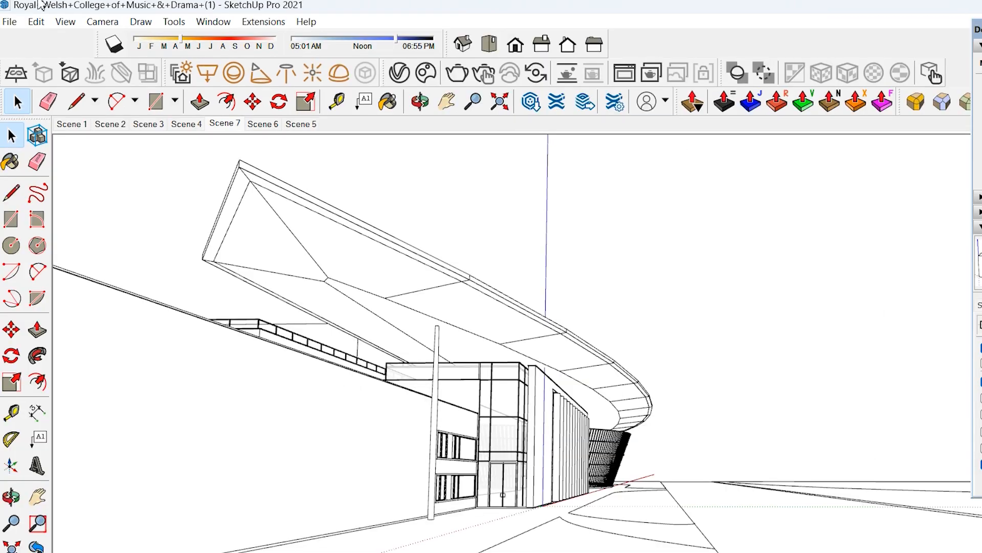
click(10, 21)
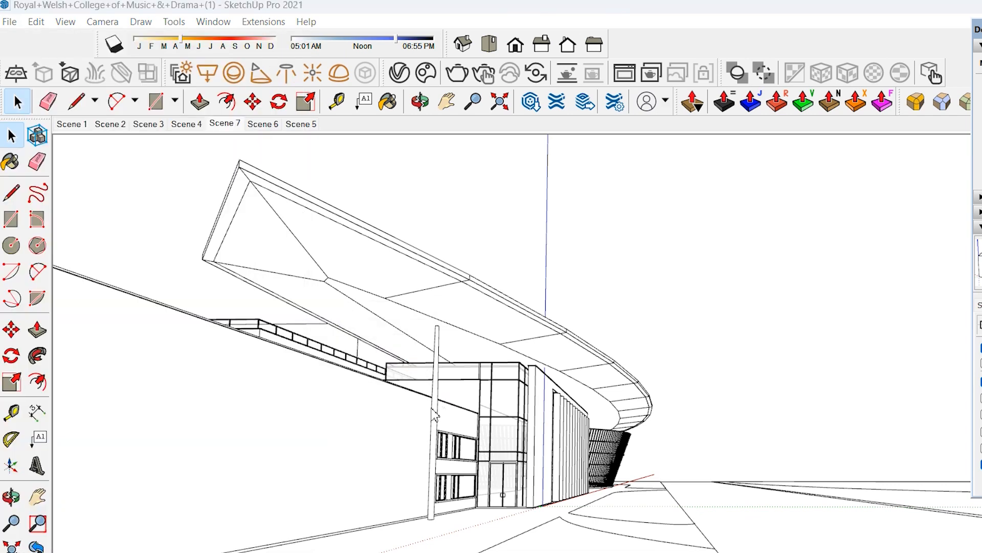
click(10, 21)
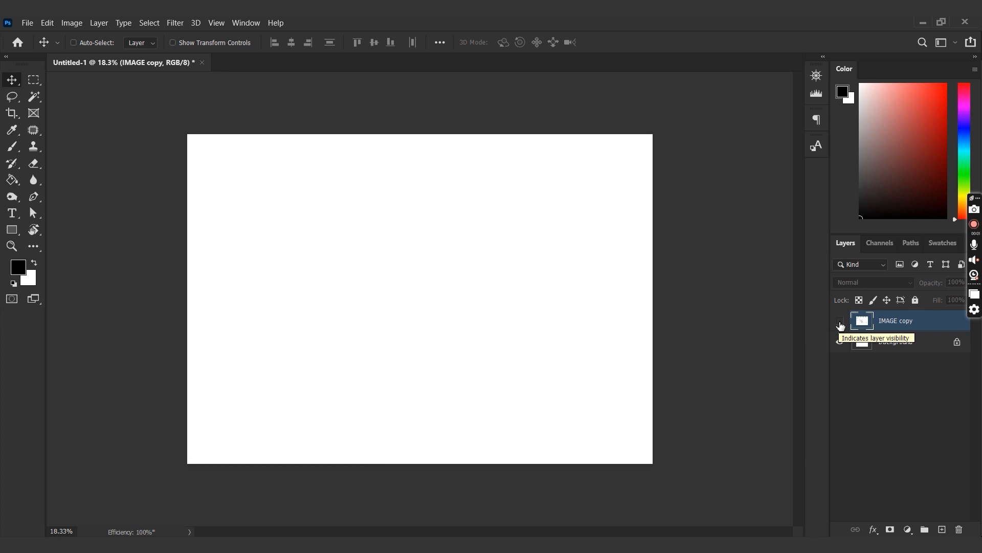
Turn on visibility of the IMAGE copy layer showing the hidden-line drawing.
click(840, 320)
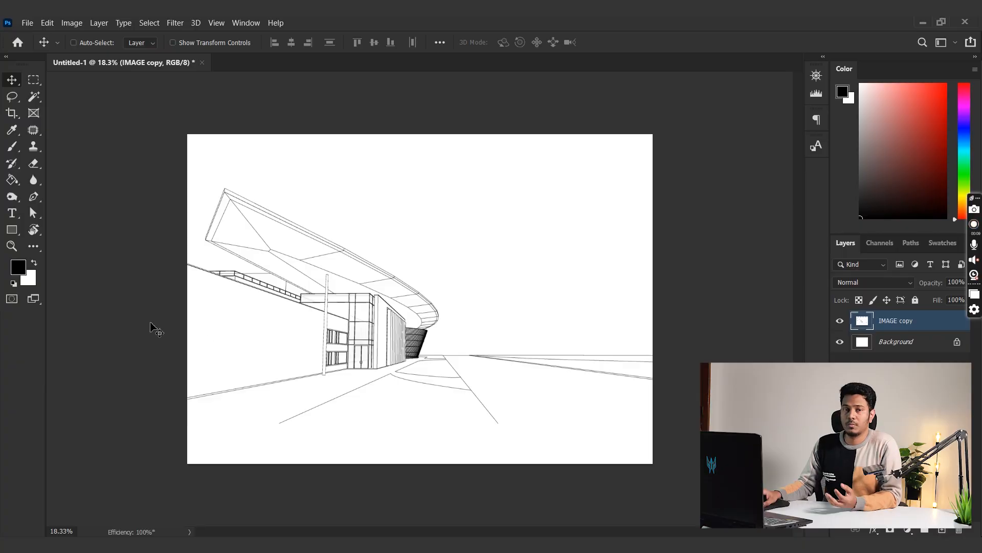
mouse_move(441, 354)
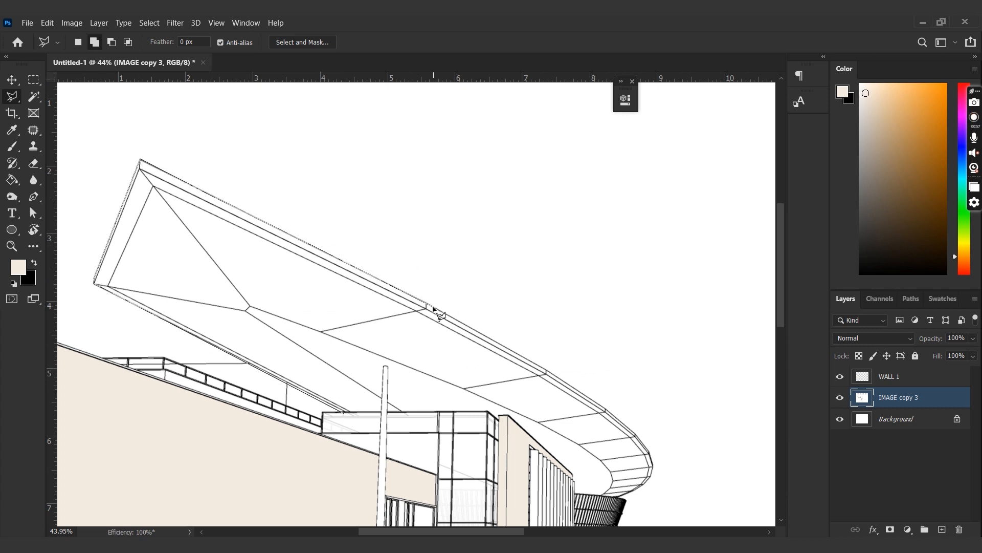
mouse_move(648, 495)
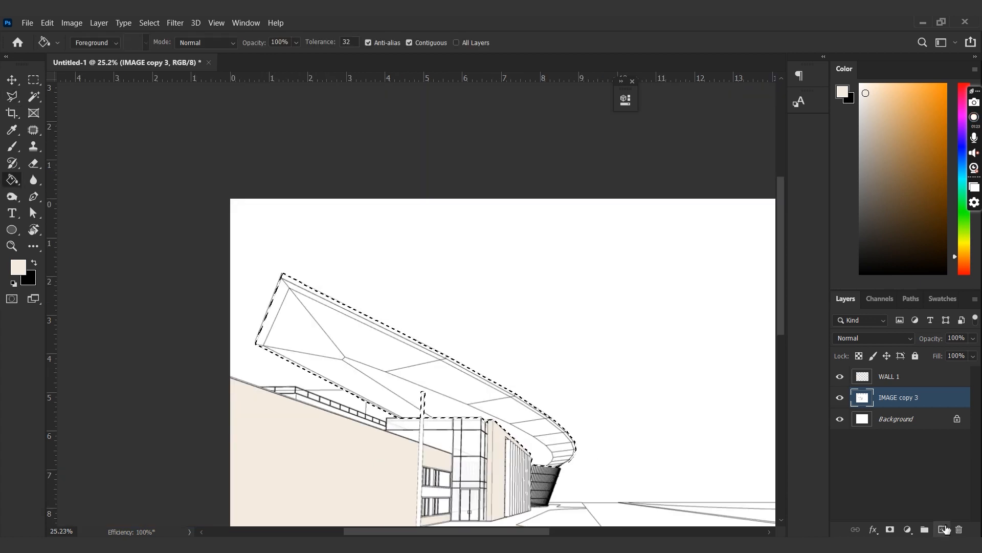
Add a new layer to hold the canopy fill.
click(942, 530)
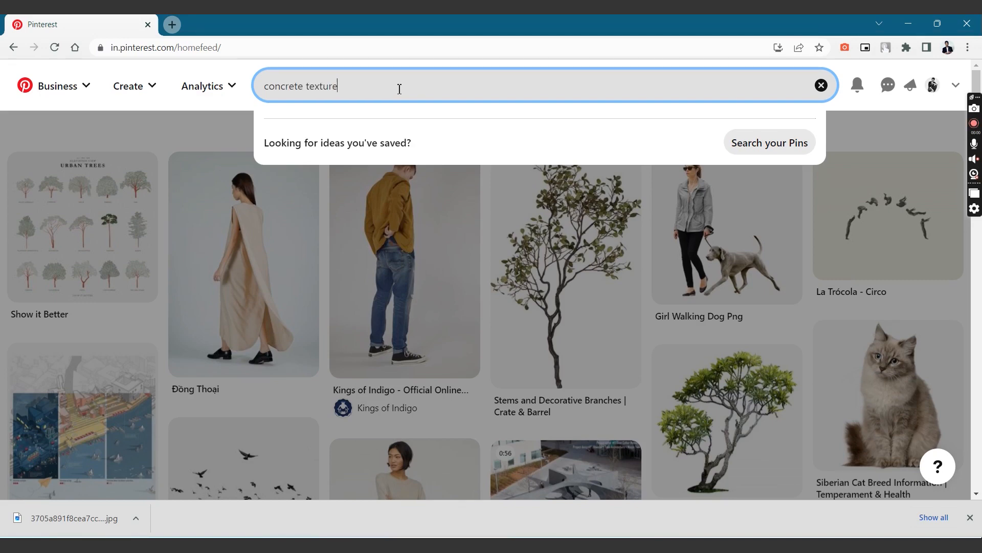
Search Pinterest for 'concrete texture seamless'.
text(seamless)
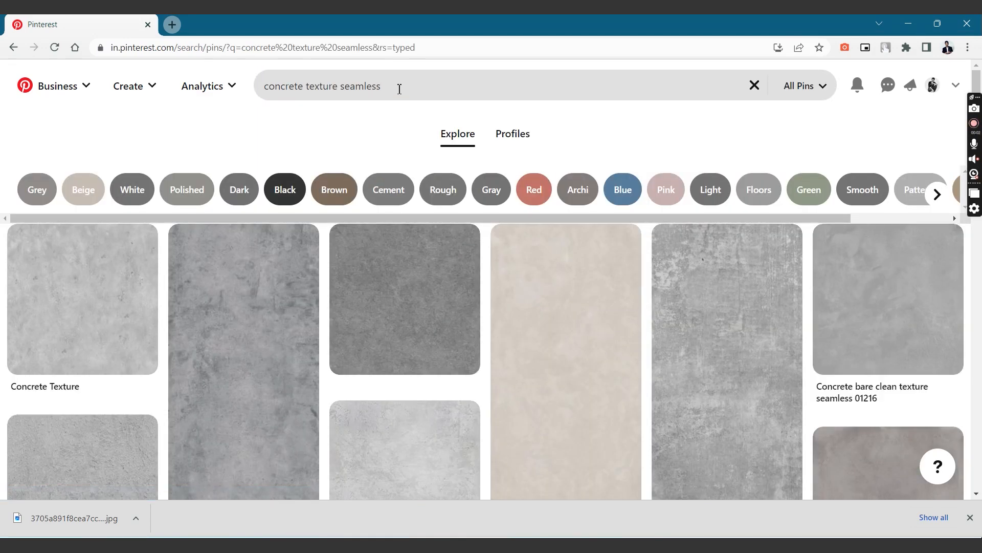
mouse_move(82, 299)
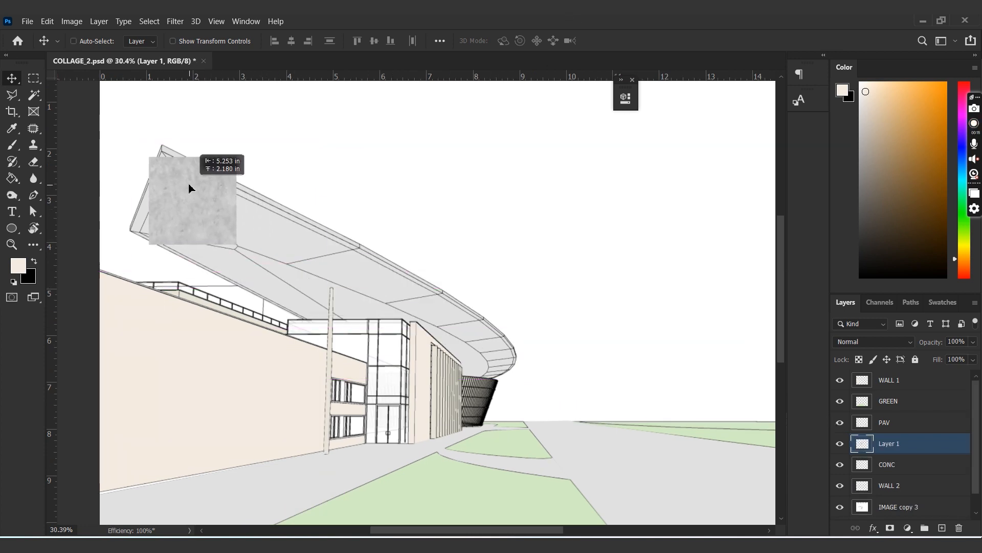
Drag the pasted concrete texture layer over the canopy.
drag(191, 195, 170, 203)
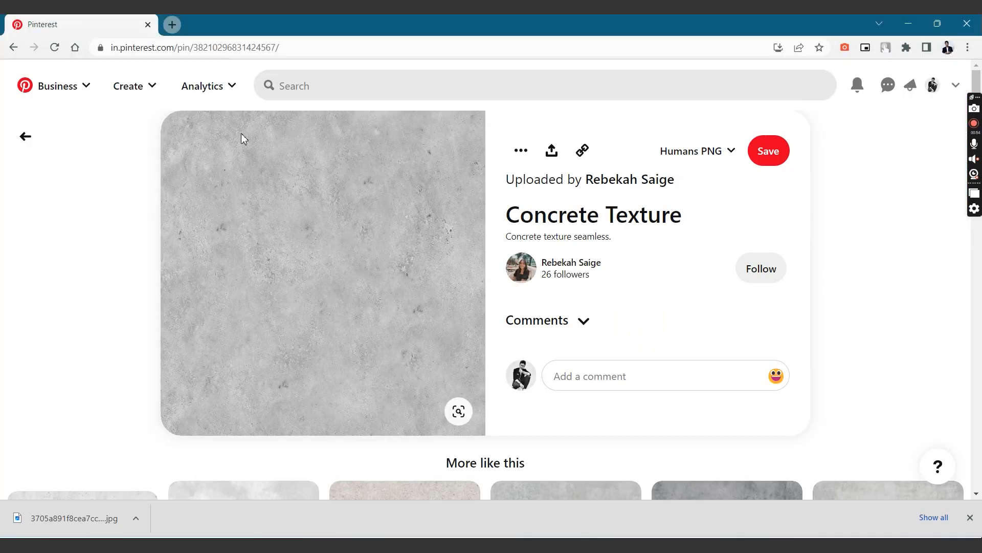
Type 'wood texture' into the Pinterest search bar.
text(wood textu)
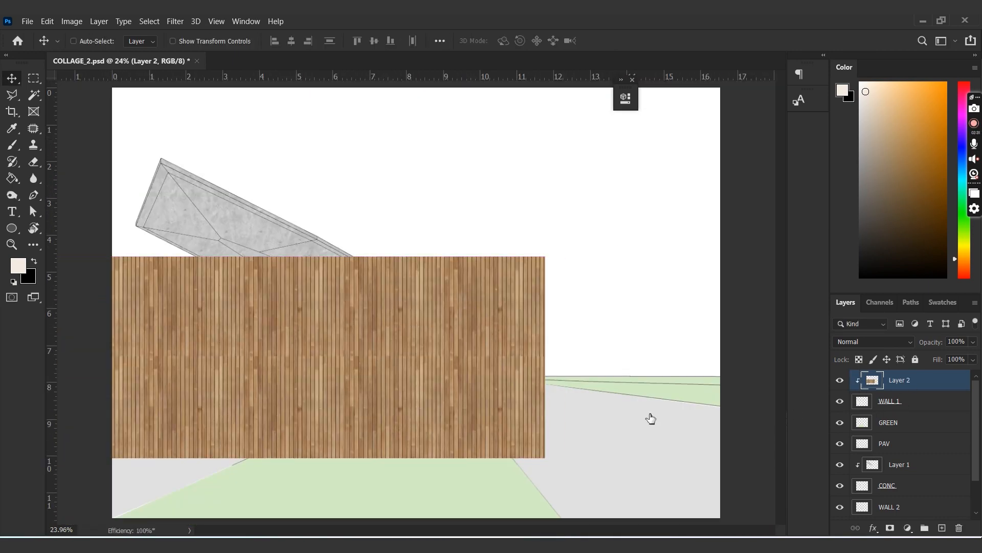
Distort the clipped wood texture into the wall's perspective and commit the transform.
right_click(439, 367)
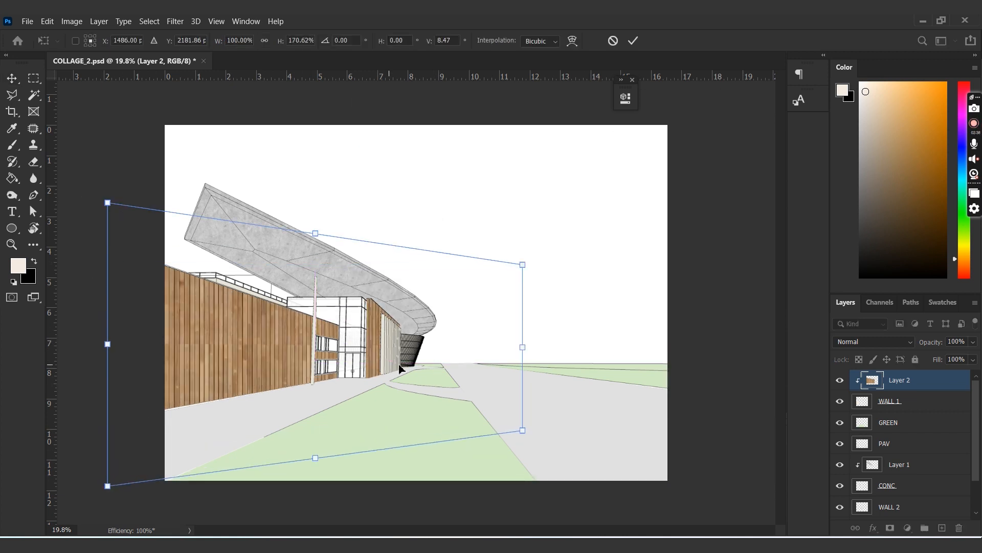
click(71, 21)
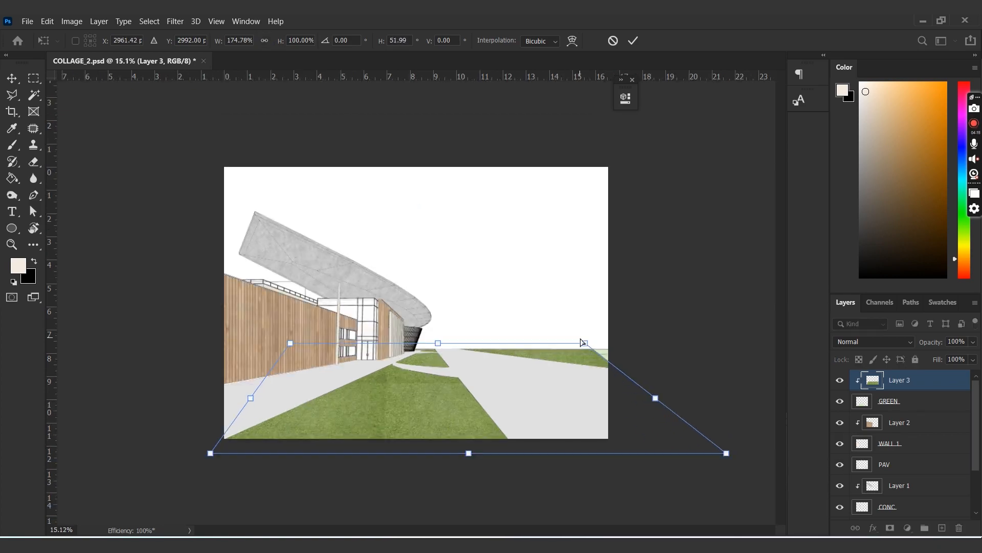
Apply perspective to the grass texture on the lawns and commit it.
right_click(525, 357)
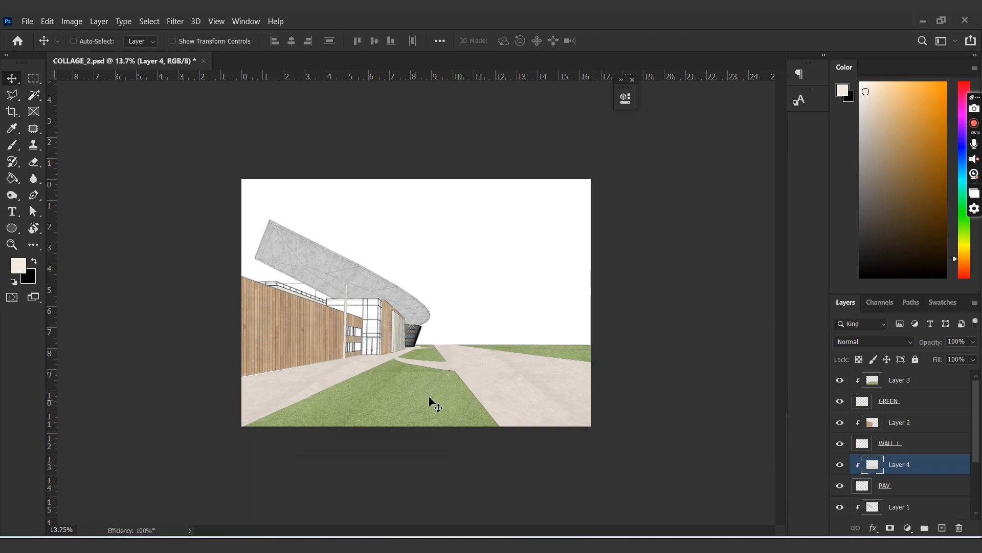
click(260, 61)
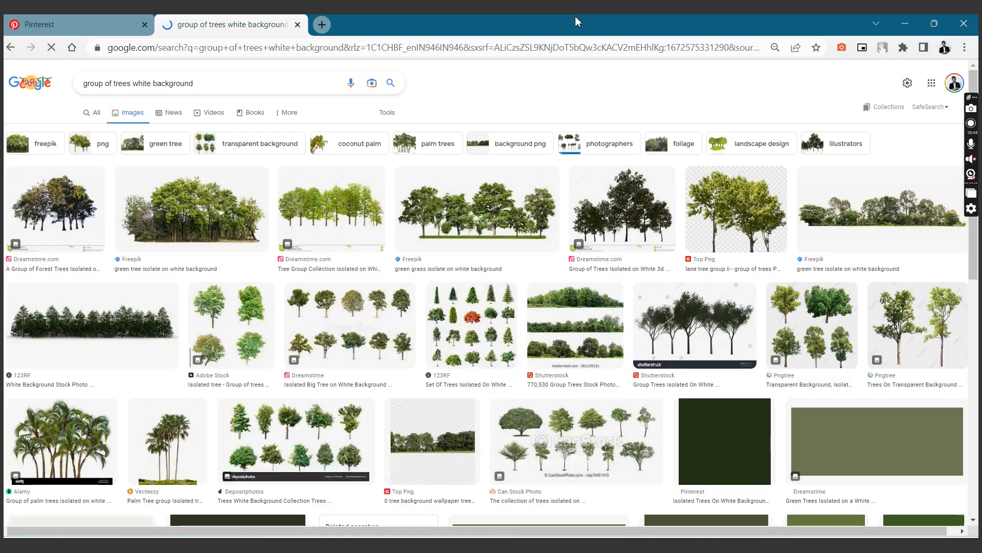
Pick a 'group of trees white background' result in Google Images.
click(190, 210)
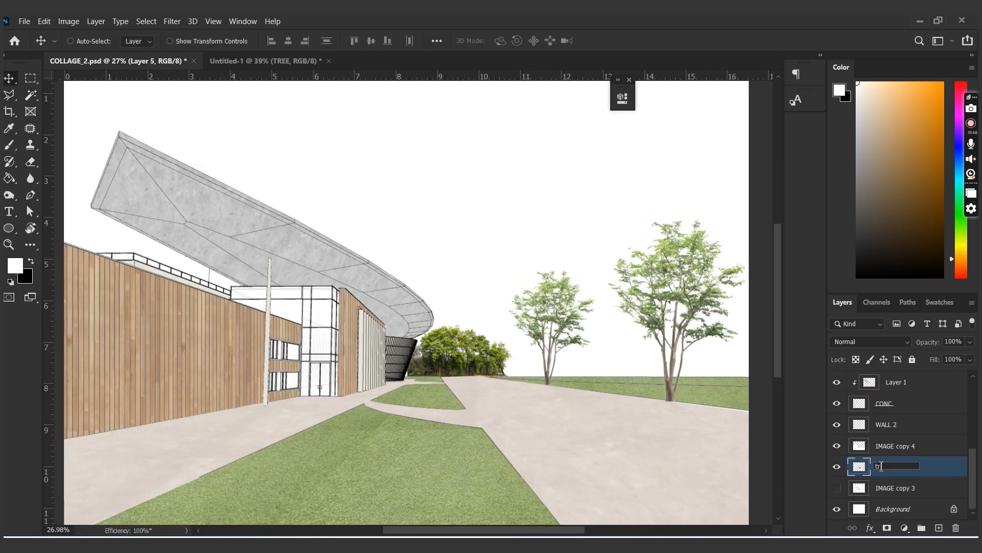
Name the tree layer TREEGROUP, adjust its exposure, and shift it along the horizon.
text(TREEGROUNP)
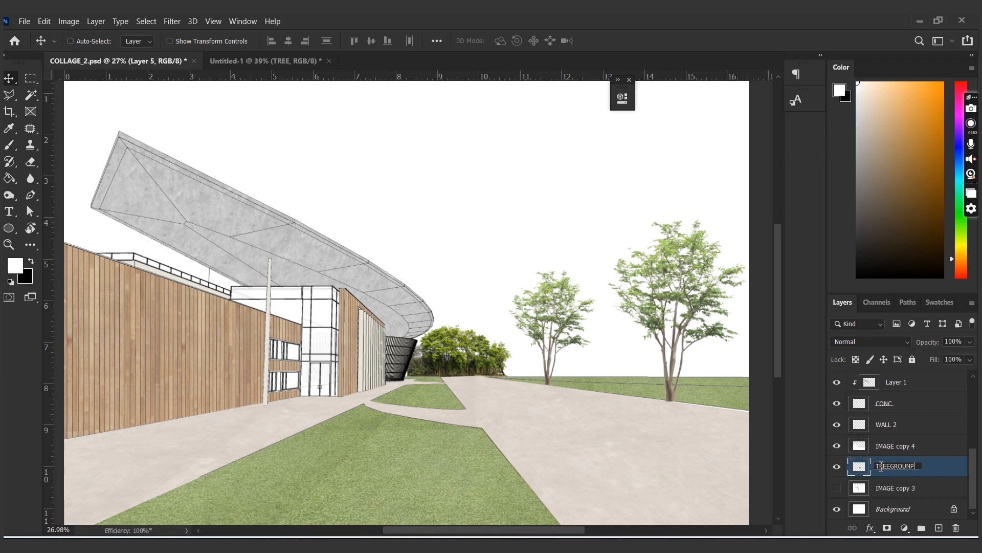
click(68, 21)
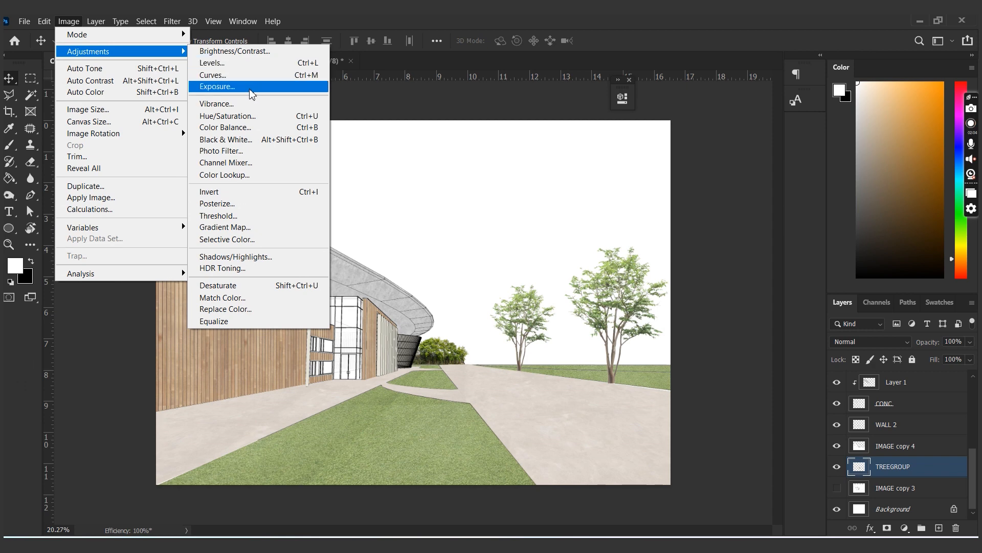
click(227, 116)
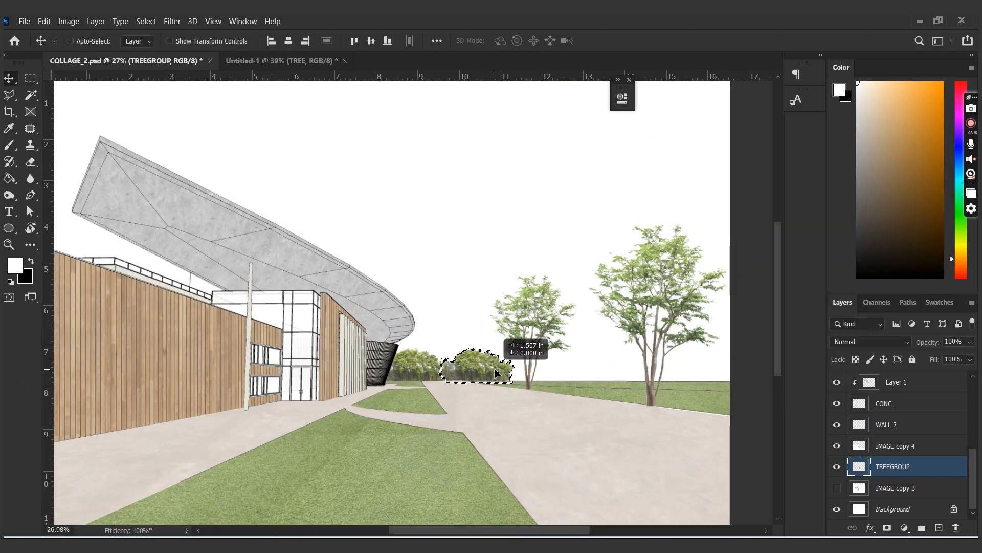
drag(480, 370, 602, 373)
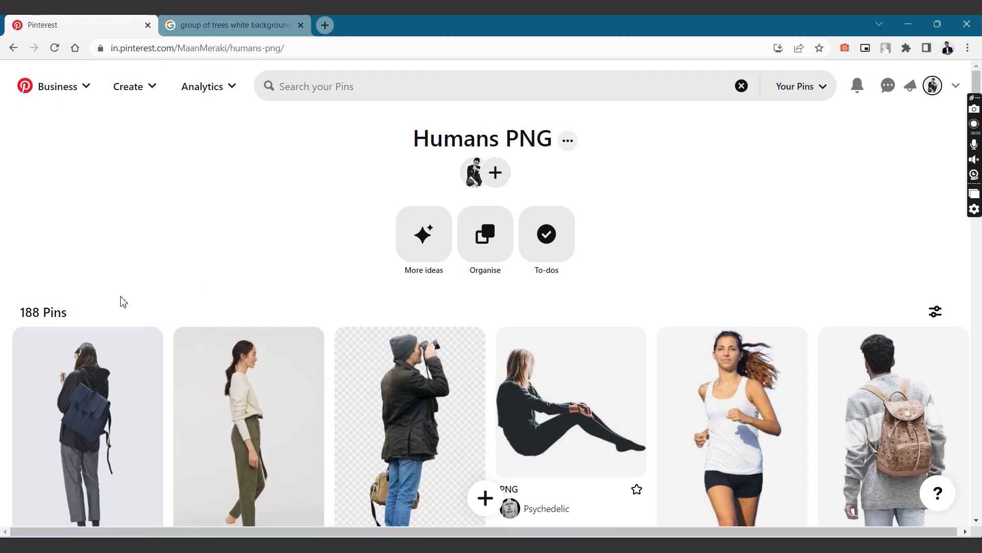
Open the pin of the woman walking with a backpack on Humans PNG.
click(87, 427)
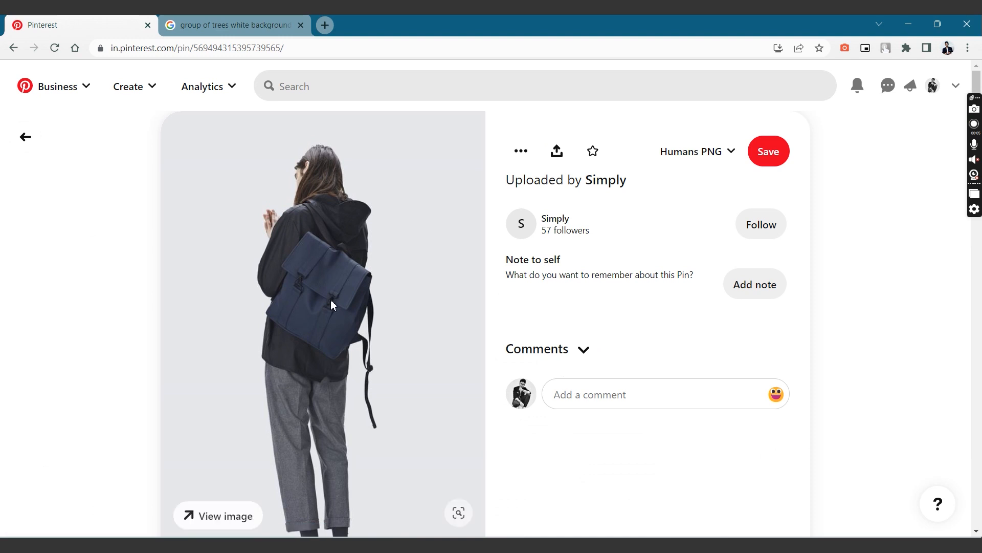
click(301, 25)
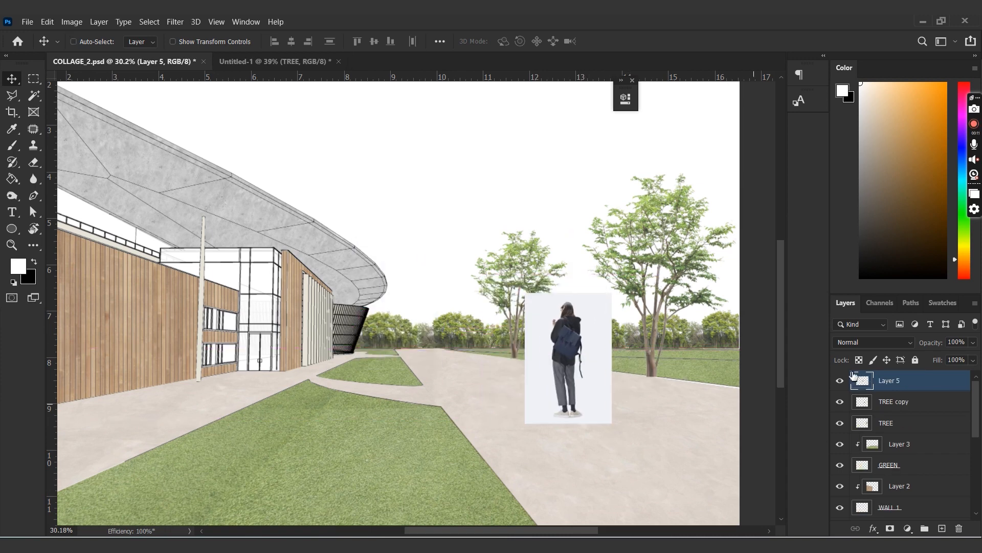
Rename the newly added cut-out person layer in the Layers panel.
double_click(889, 380)
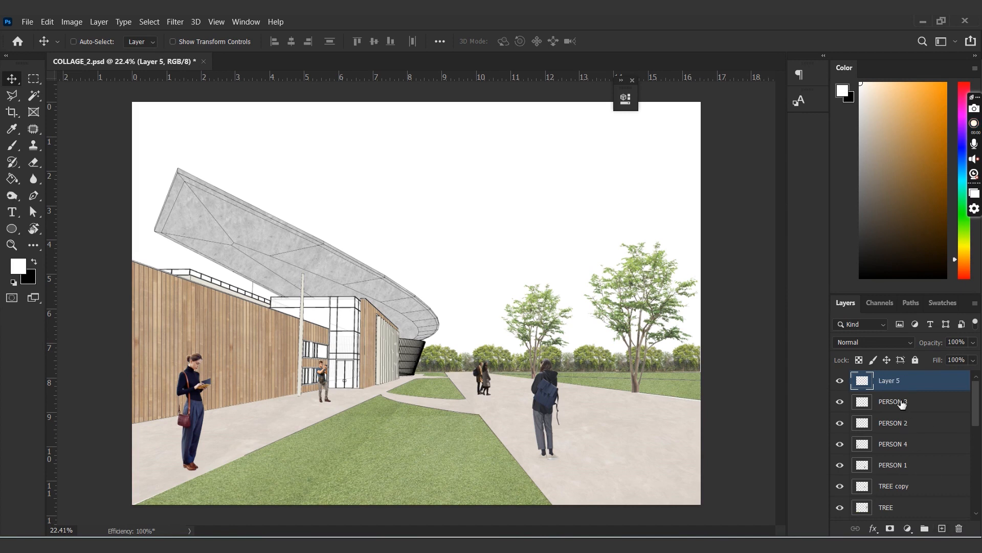
Rename the top layer SHADOW, outline the shadow on the timber wall, and fill it grey.
double_click(890, 380)
text(SHADOW)
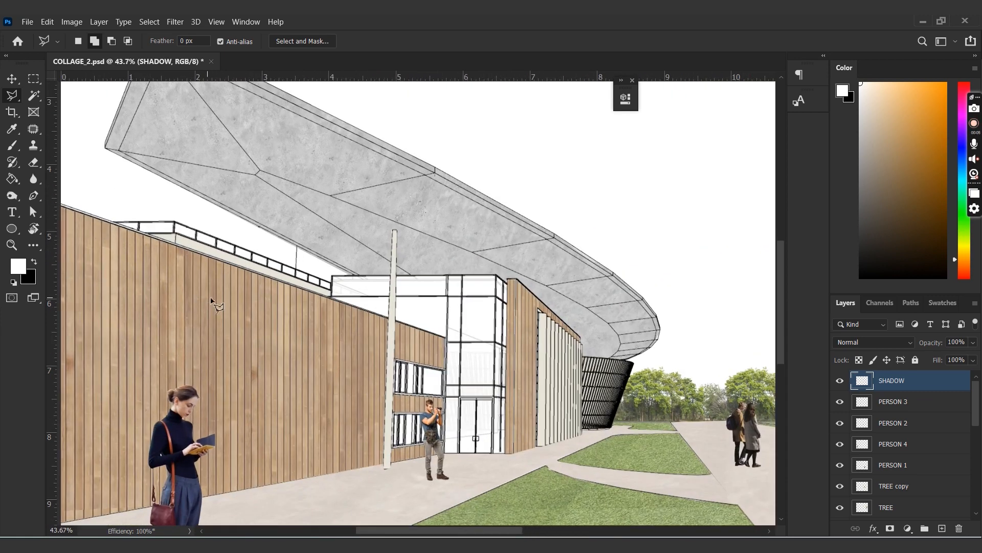
mouse_move(265, 304)
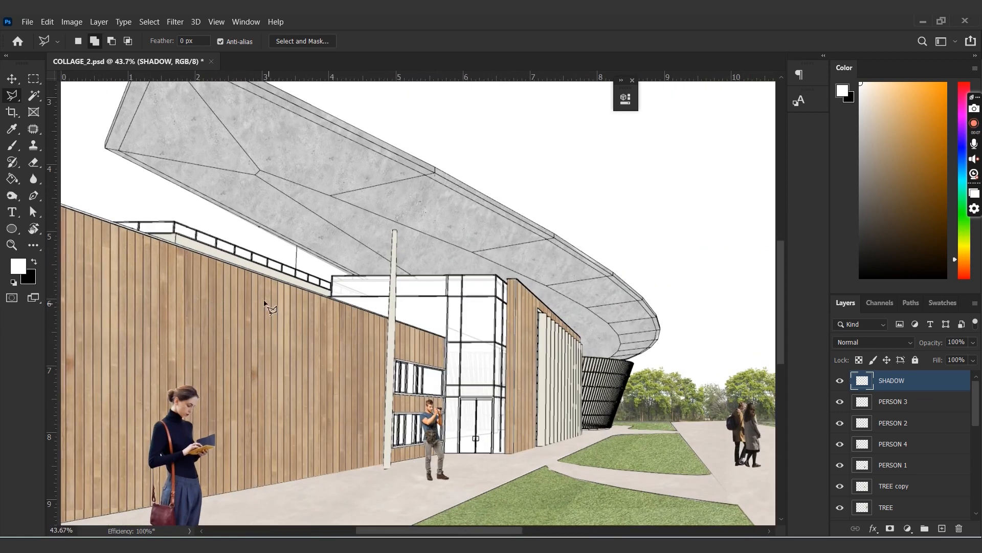
mouse_move(269, 285)
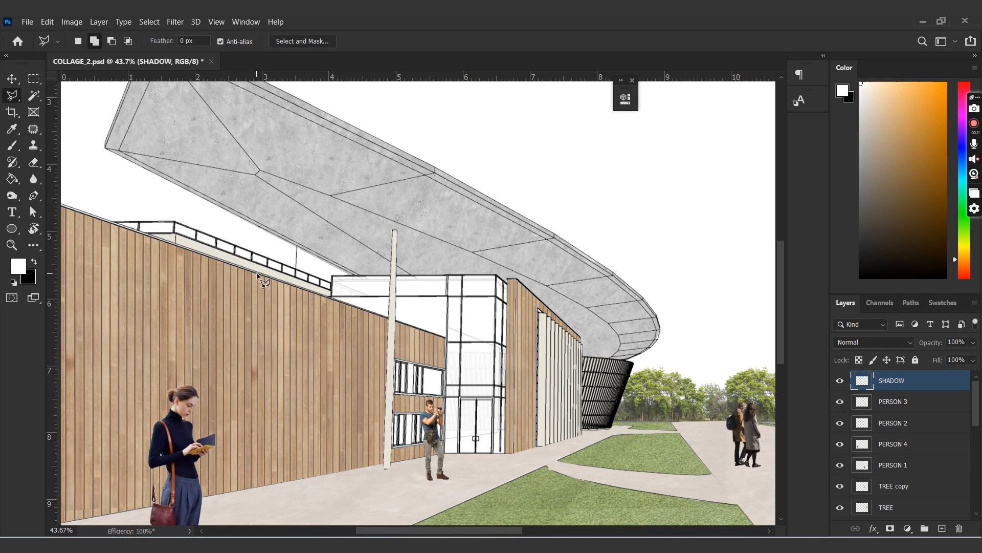
drag(263, 280, 379, 451)
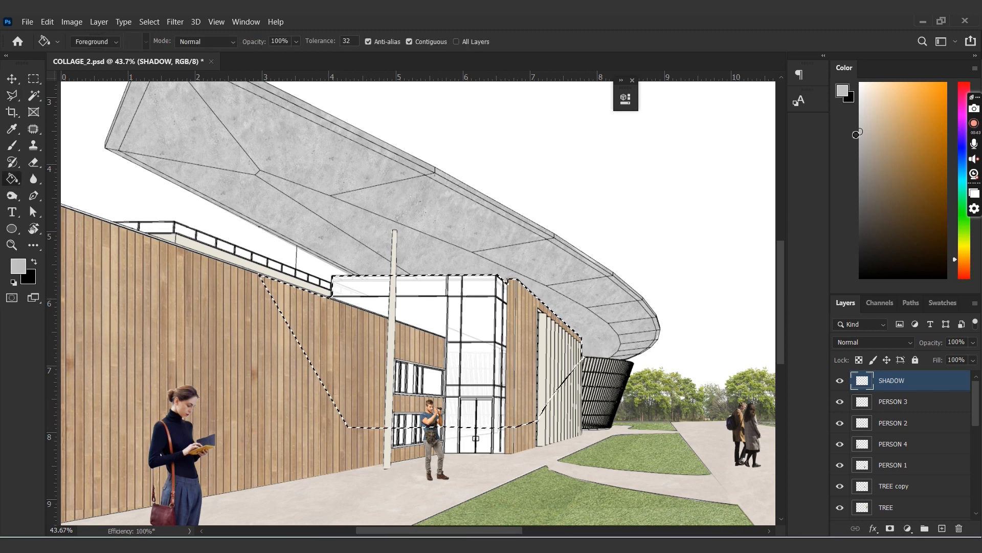
click(874, 343)
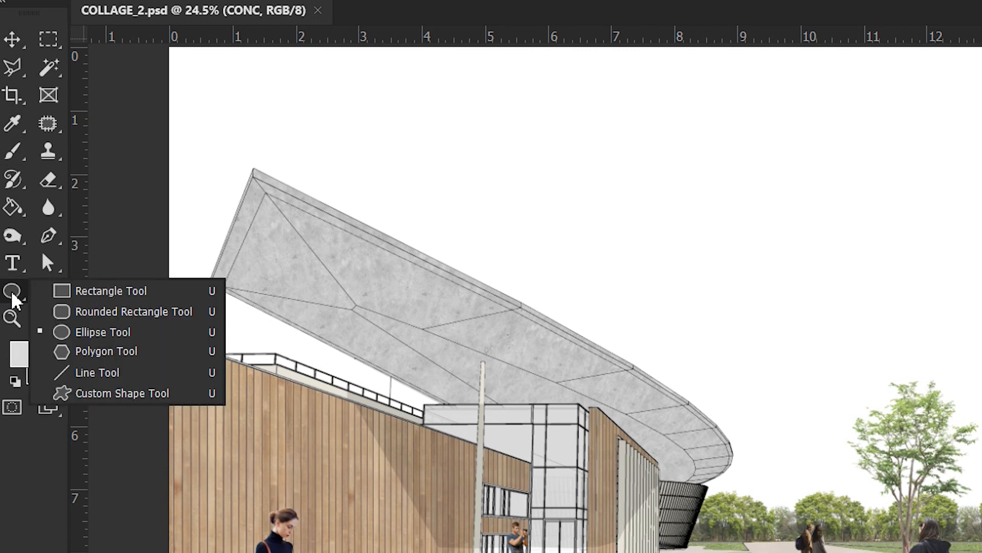
Burn the canopy's upper edge, left tip and underside above the railing.
click(13, 235)
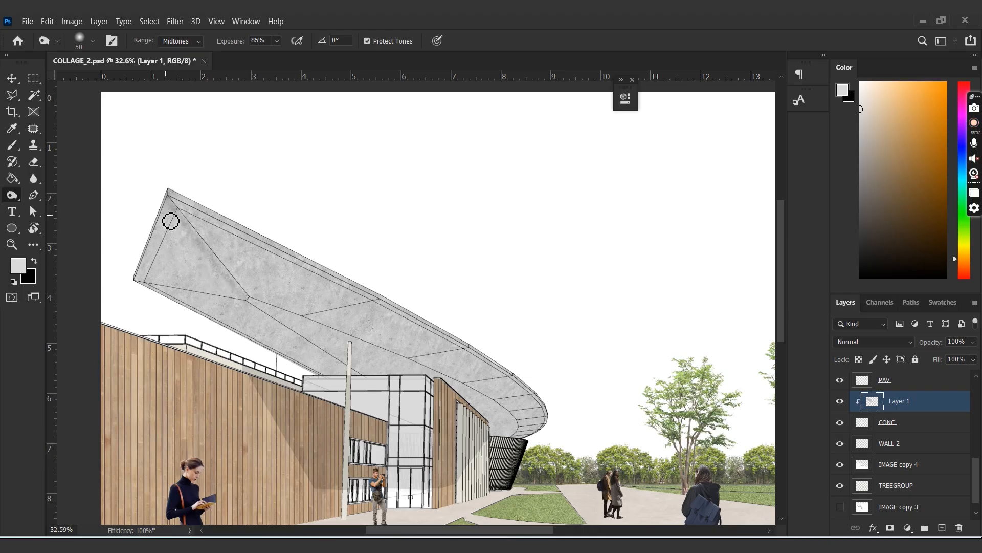
drag(170, 220, 139, 280)
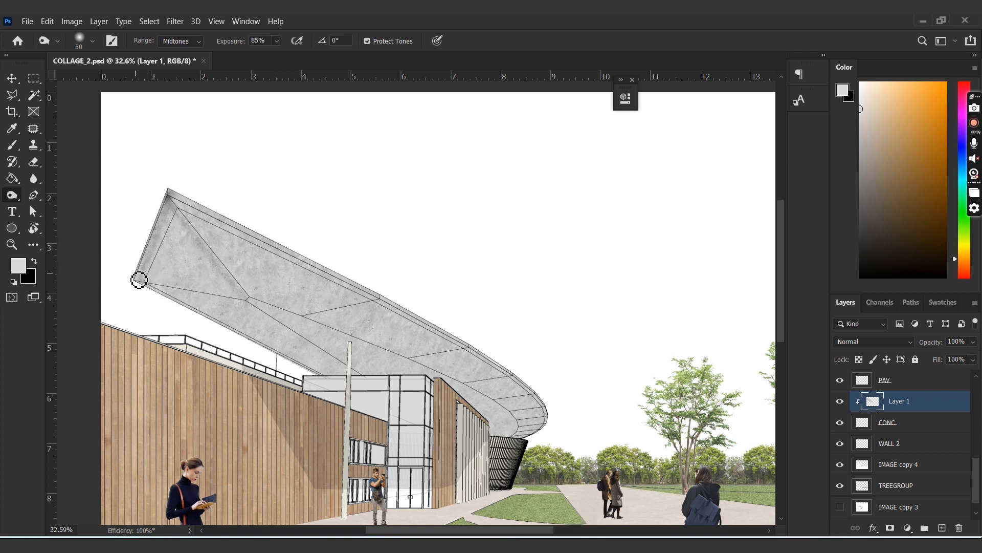
drag(139, 279, 236, 345)
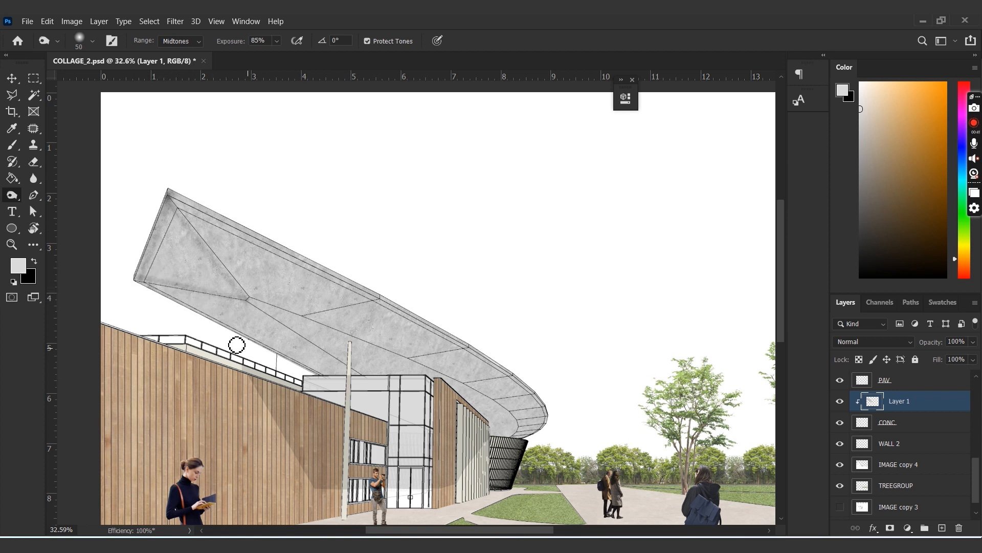
drag(236, 343, 260, 315)
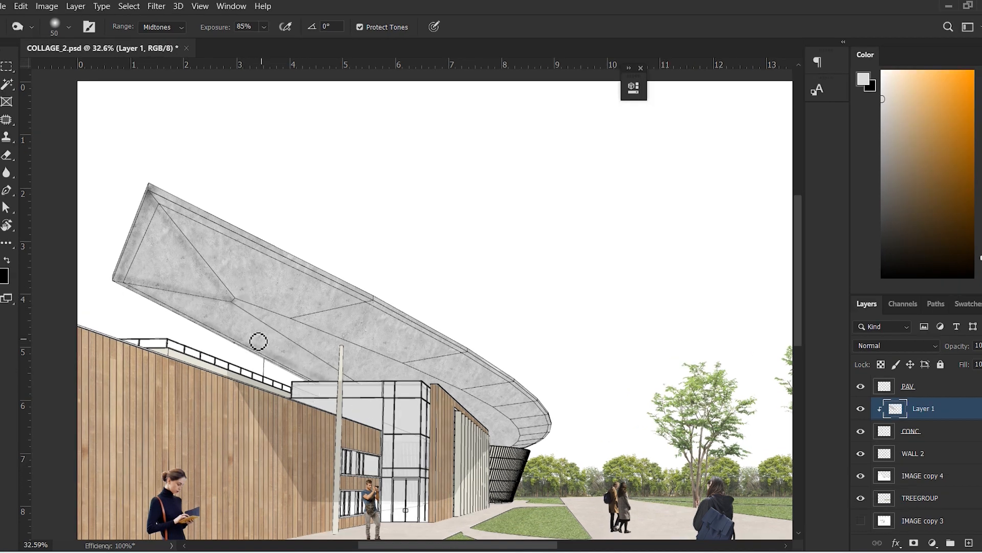
mouse_move(393, 351)
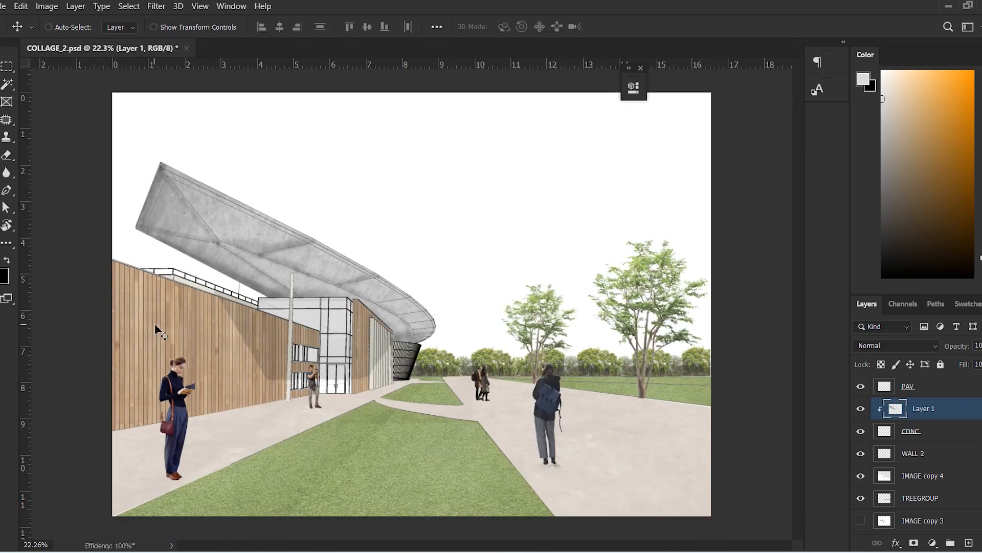
click(46, 6)
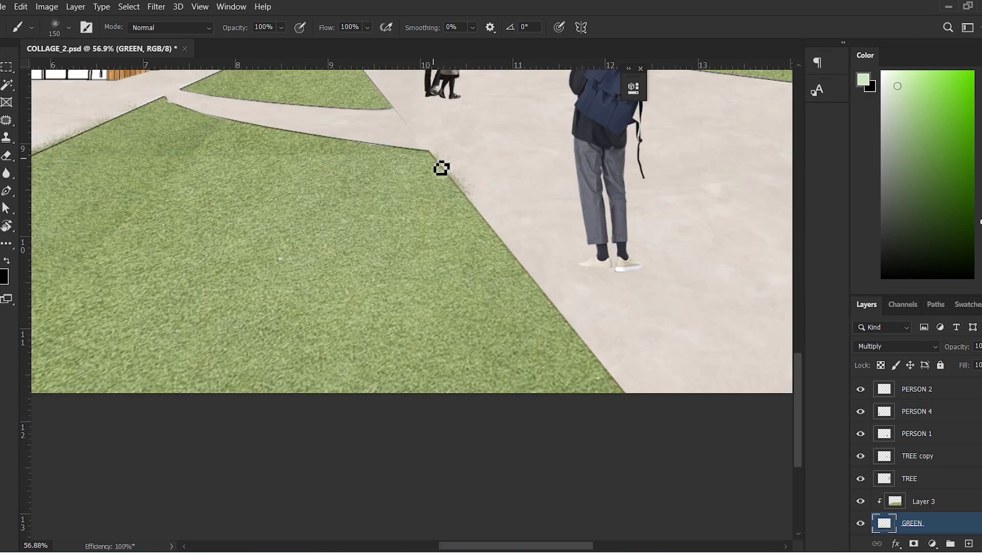
Brush along the grass edge beside the path to blend it into the paving.
drag(442, 167, 636, 414)
text(PERSON SHA)
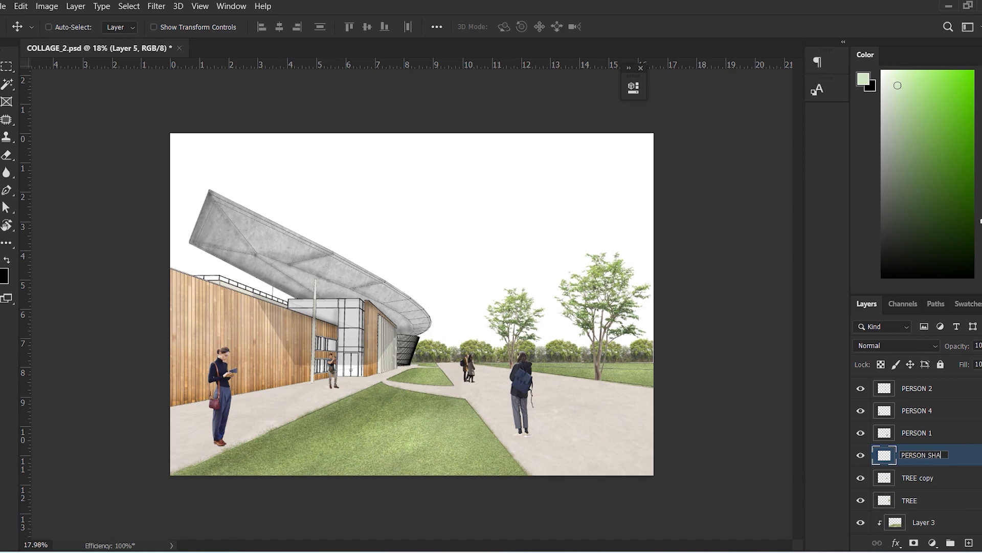
Finish naming the new people's shadow layer PERSON SHADOW.
click(896, 345)
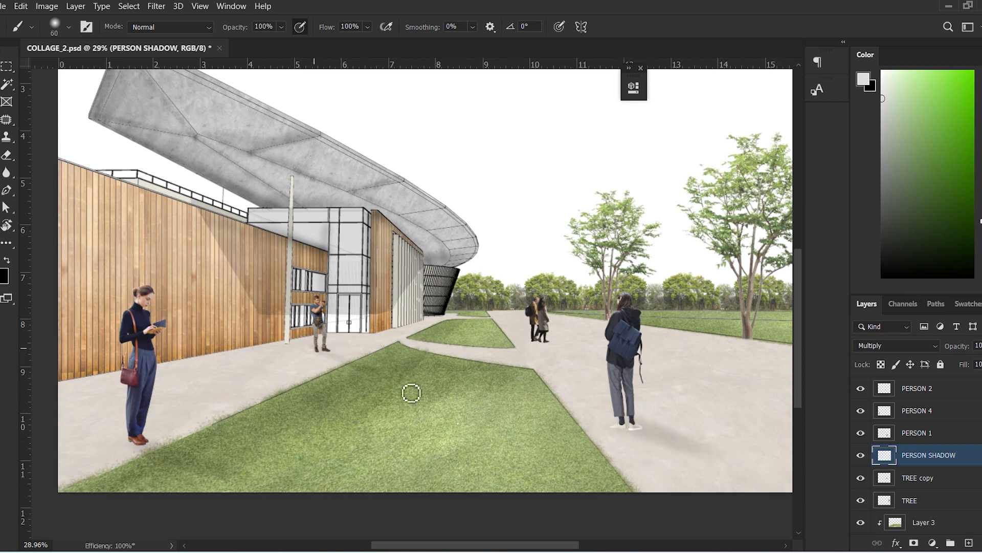
mouse_move(357, 374)
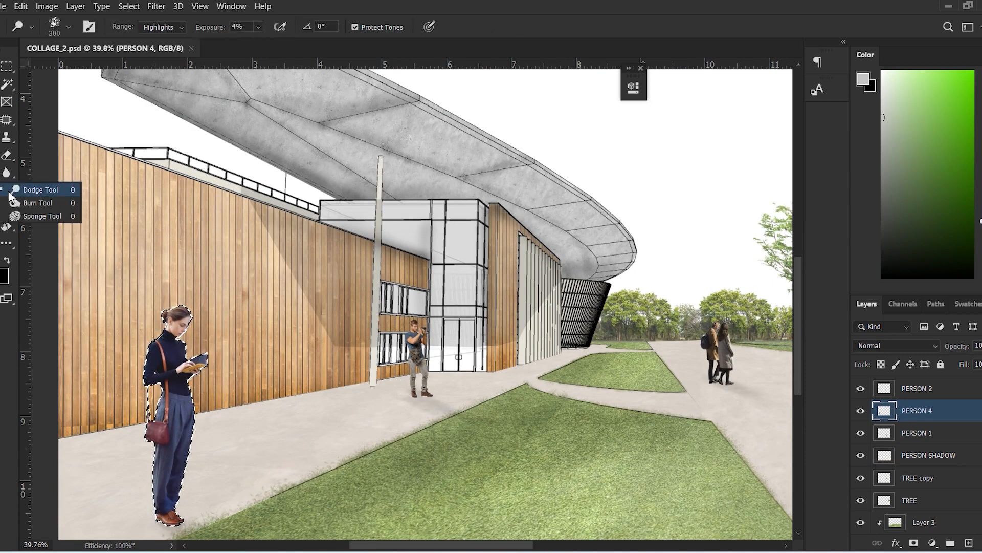
mouse_move(28, 203)
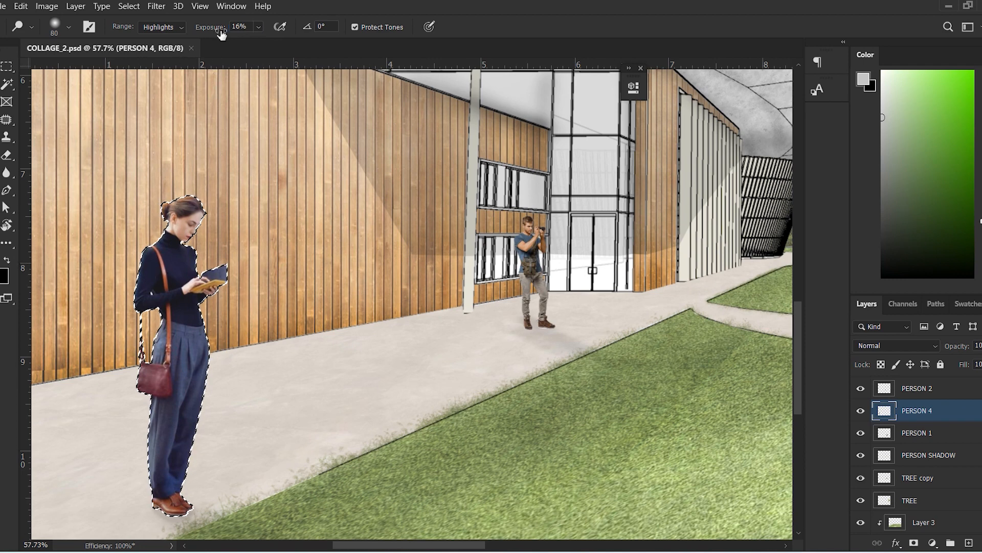
Set the tool exposure to 6% and retouch the reading woman's tones.
text(6%)
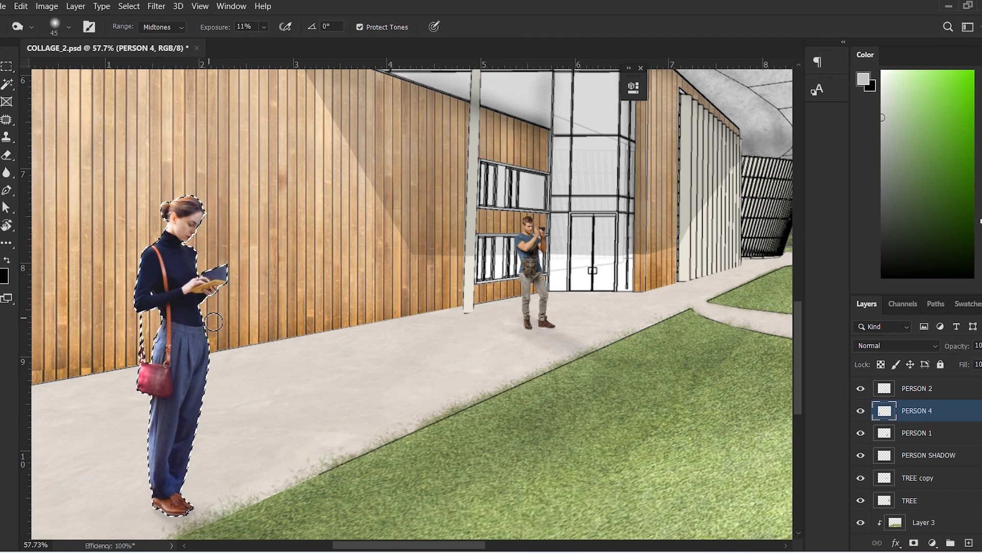
click(162, 26)
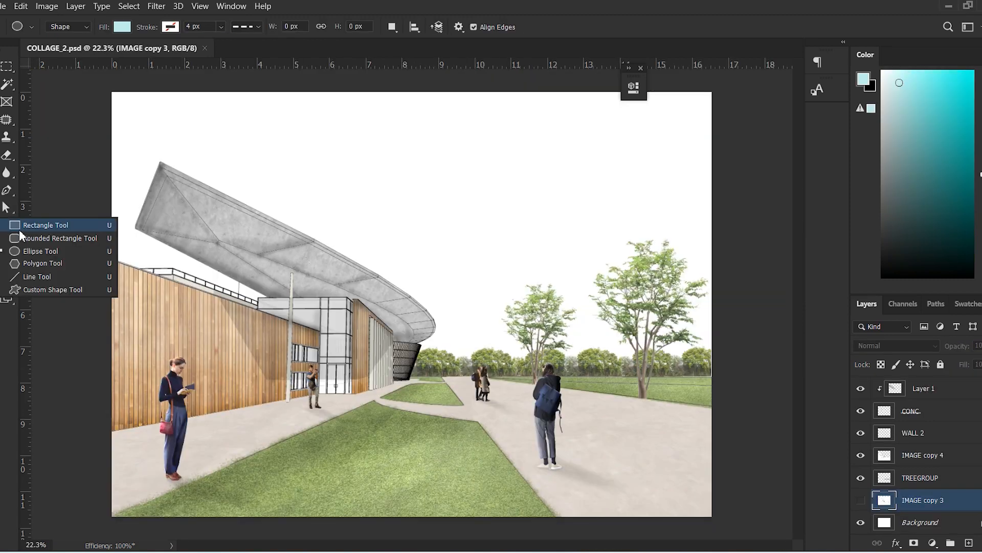
Drag a pale blue rectangle across the sky area behind the building.
drag(206, 231, 647, 356)
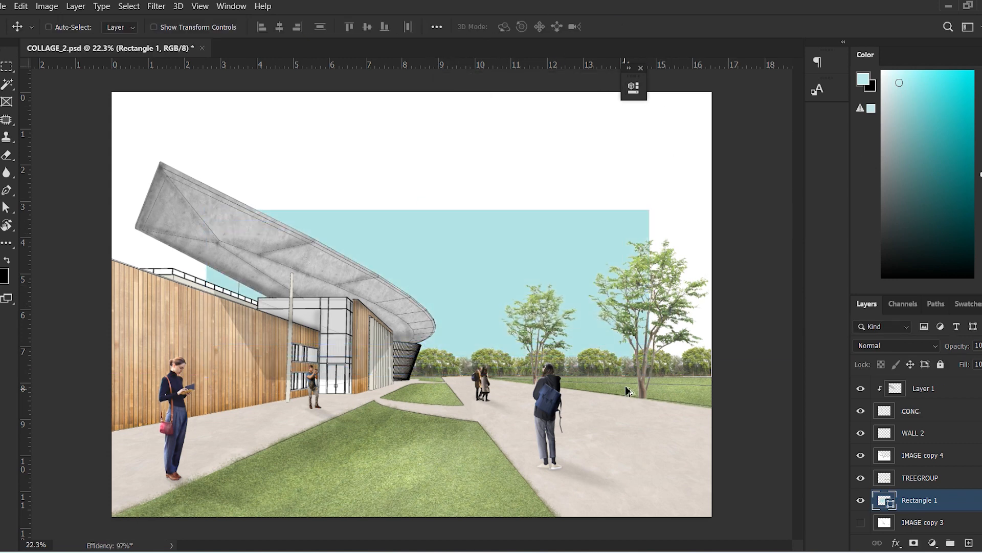
Raise TREEGROUP's Hue/Saturation Lightness to +21.
click(46, 7)
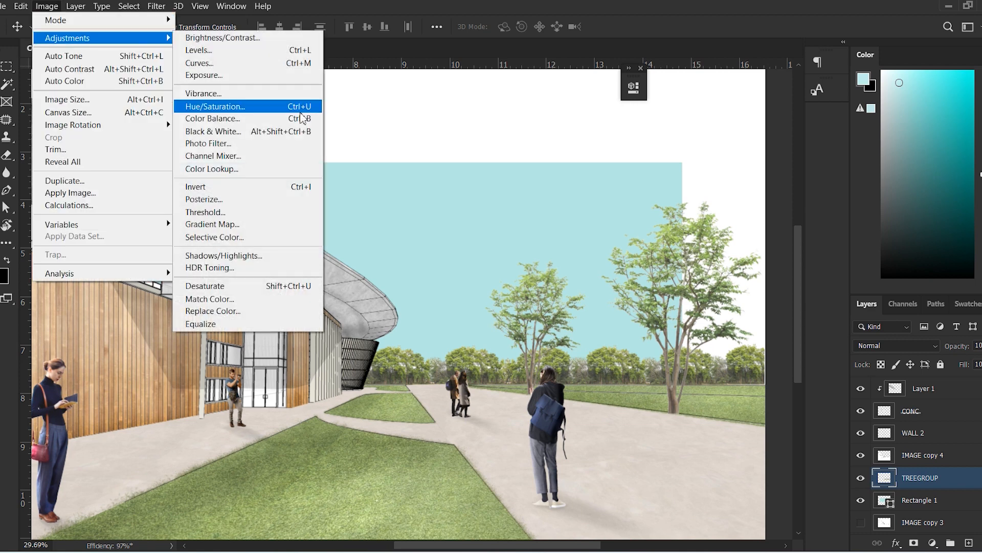
click(216, 106)
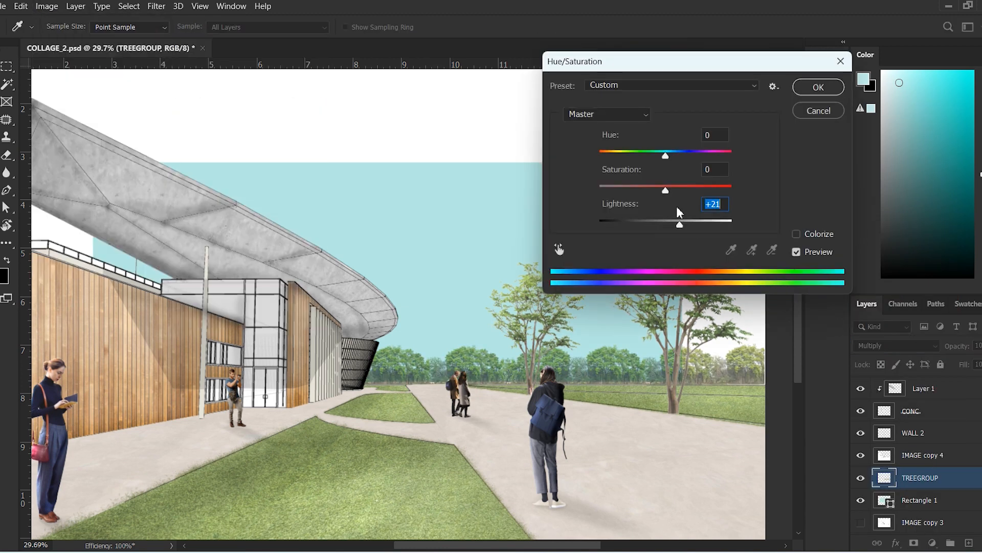
drag(665, 190, 643, 190)
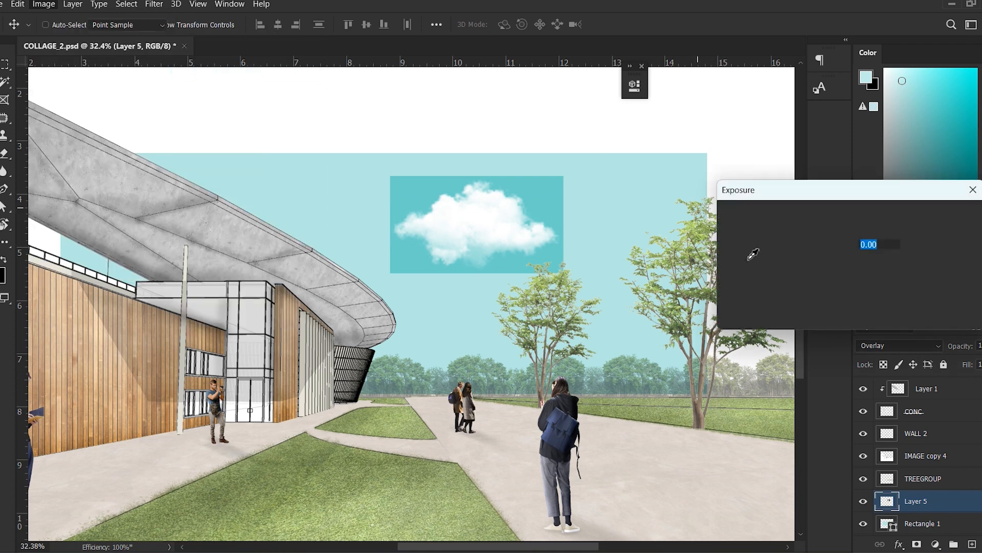
Adjust a slider setting for the sky elements and pick an options-bar control.
drag(815, 290, 840, 290)
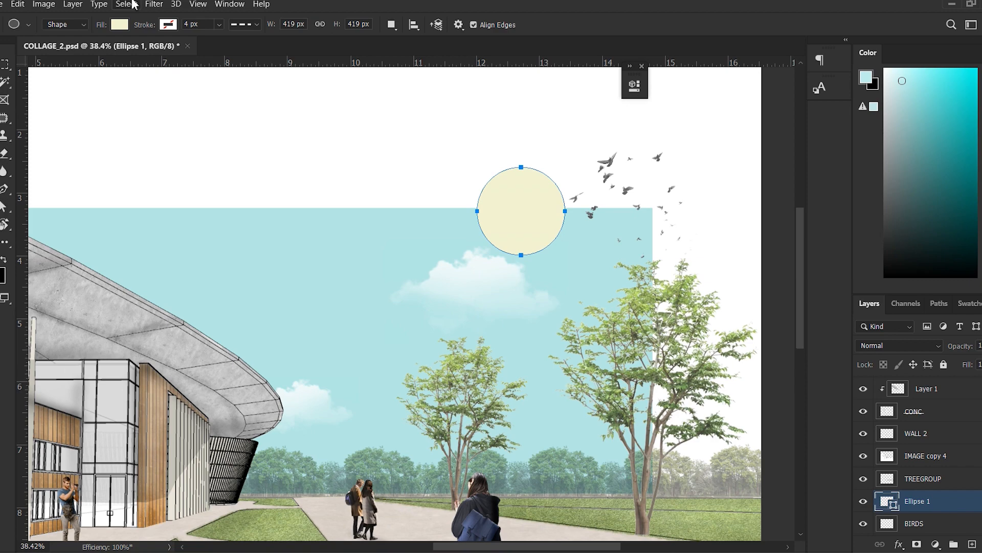
click(119, 24)
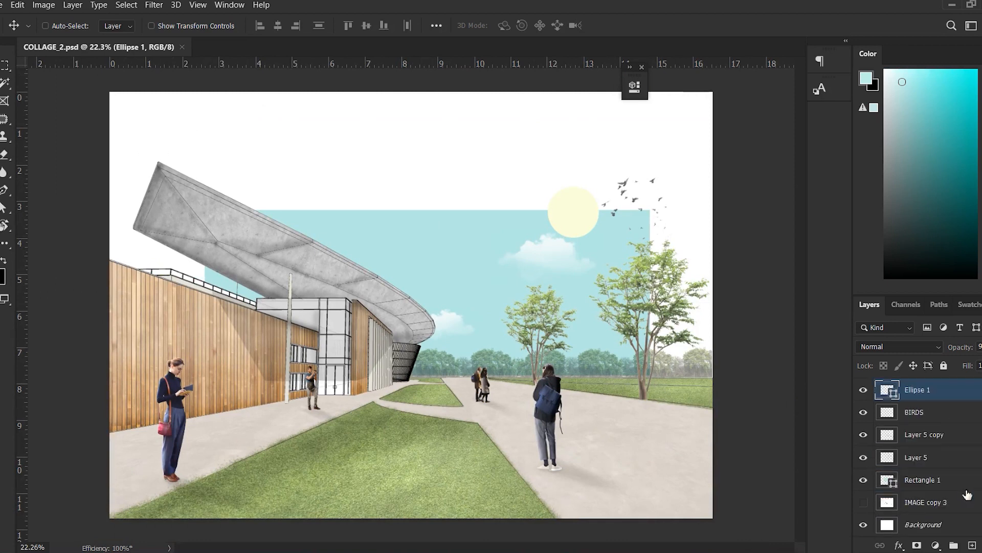
Duplicate the linework as IMAGE copy 5, invert it, and sample lines in Color Range.
click(924, 435)
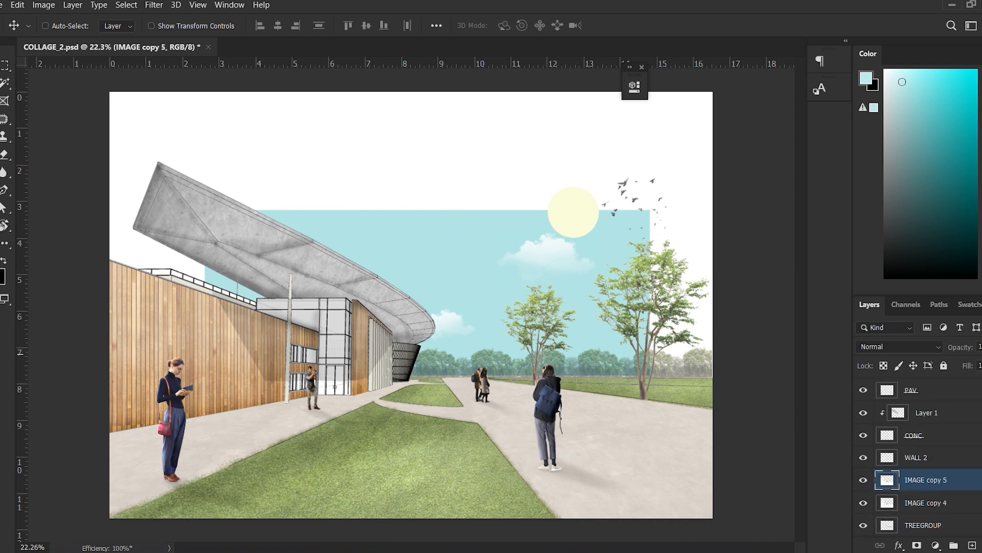
mouse_move(482, 253)
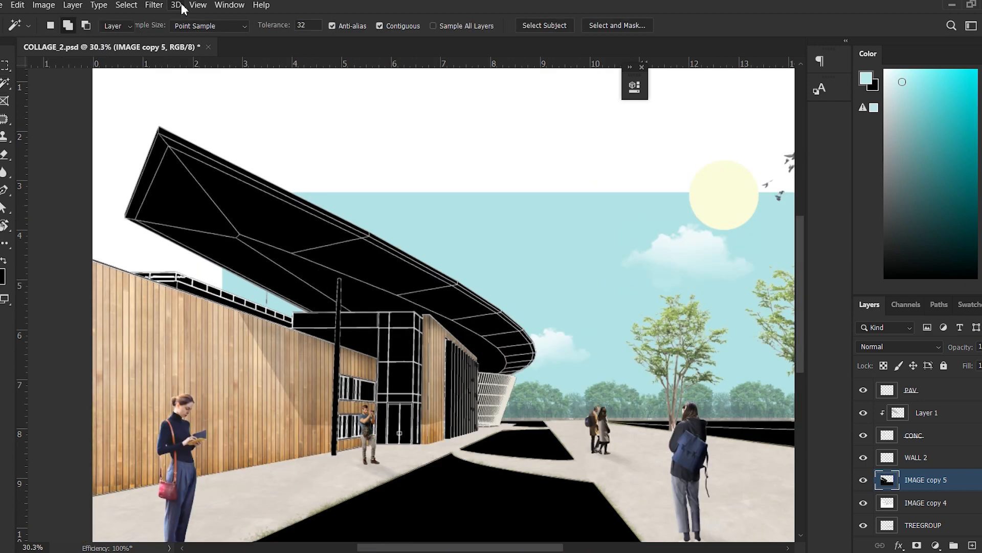
click(98, 5)
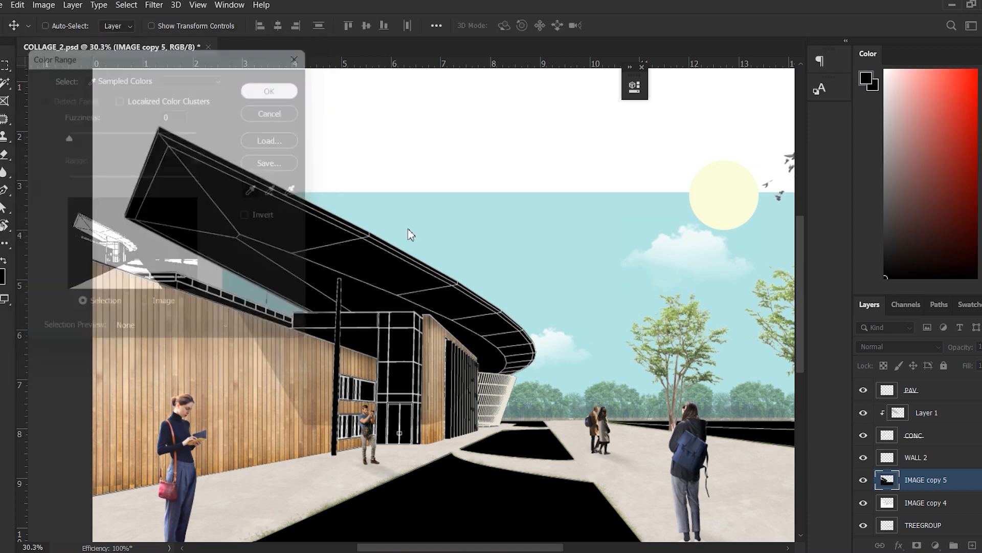
click(269, 91)
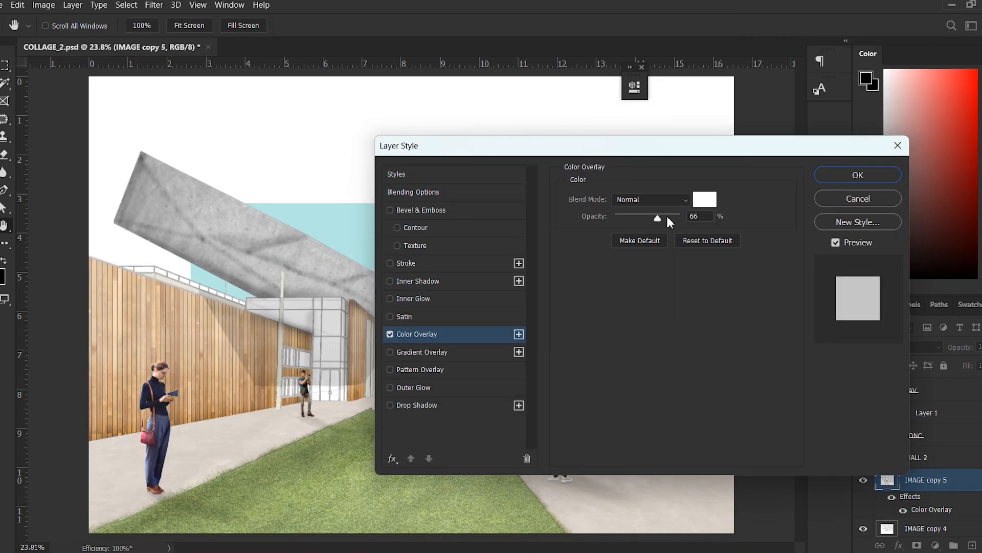
Give IMAGE copy 5 a white Color Overlay at 66% opacity.
drag(658, 215, 655, 215)
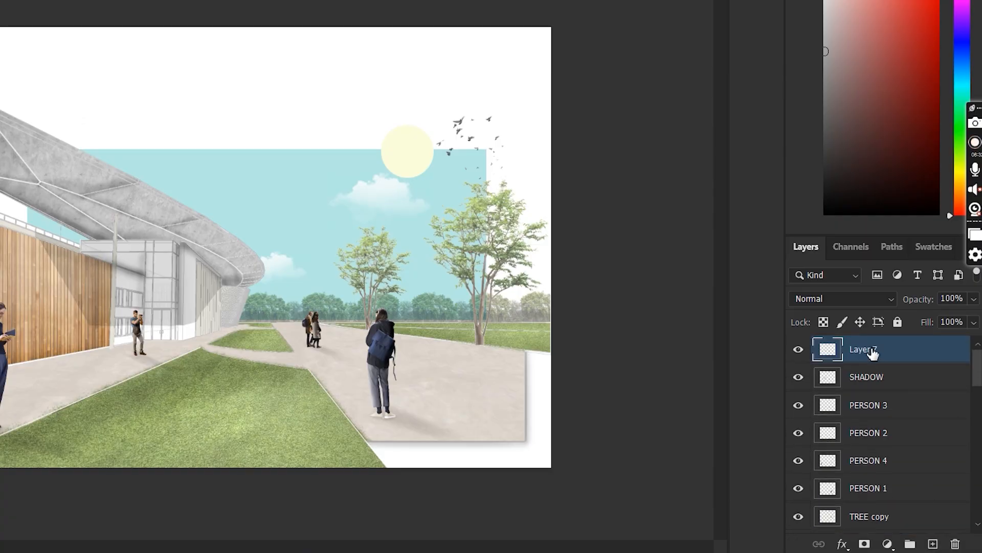
Name the new top layer BURN and set its blend mode to Color Burn.
text(BURN)
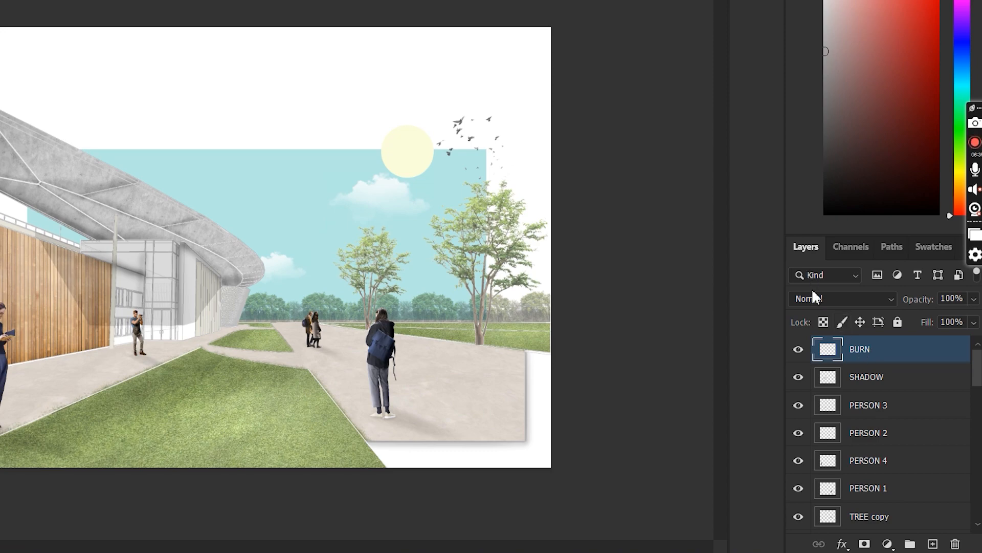
click(843, 298)
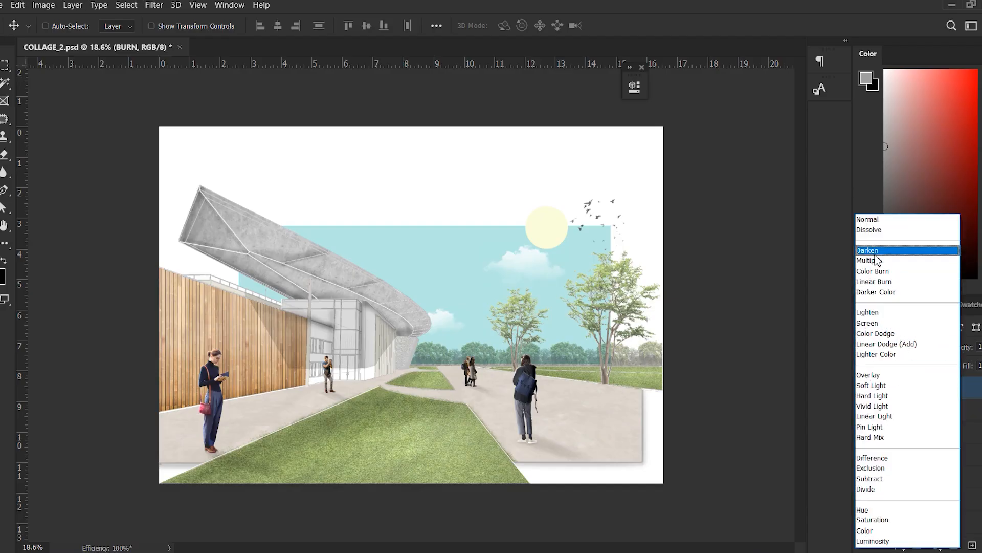
click(873, 271)
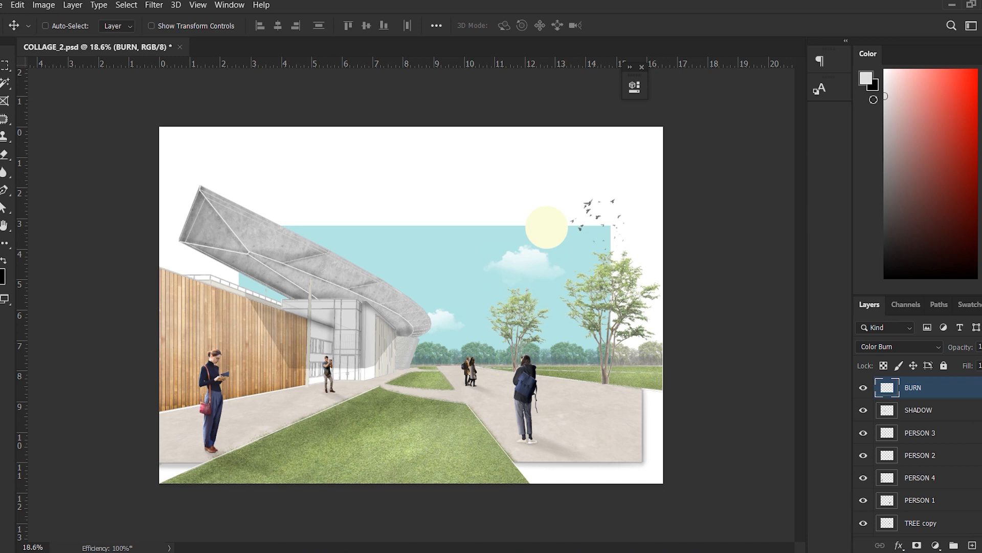